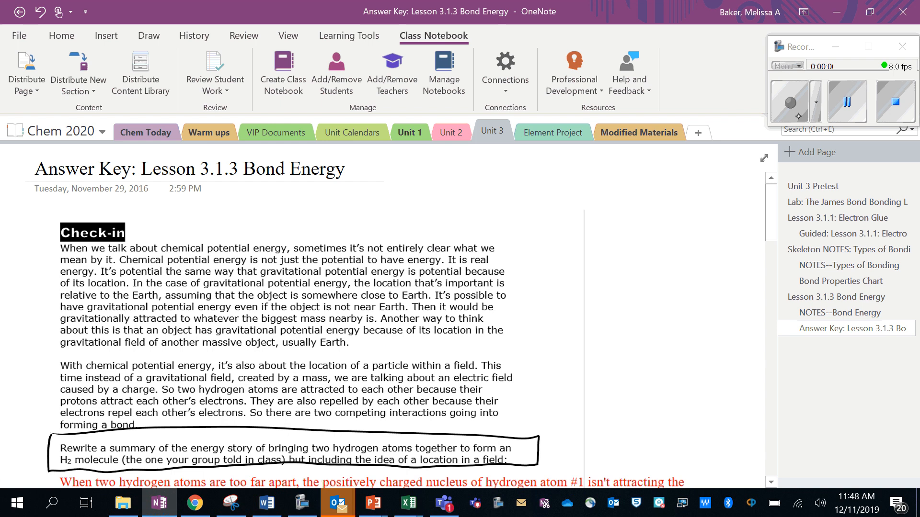
Step: Scroll down to reveal the red answer paragraph for the hydrogen energy-story prompt
scroll(down, 3)
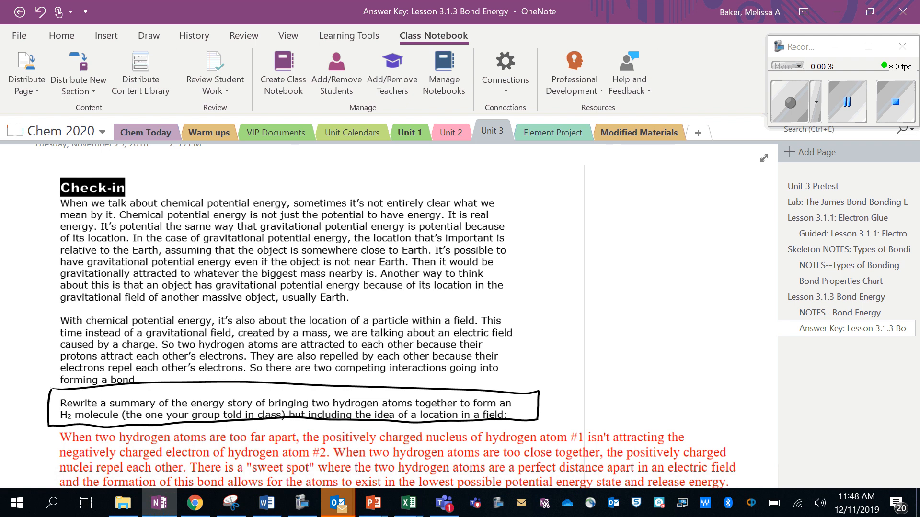
Step: Scroll past the underlined end of the red answer to the Homework heading
click(293, 155)
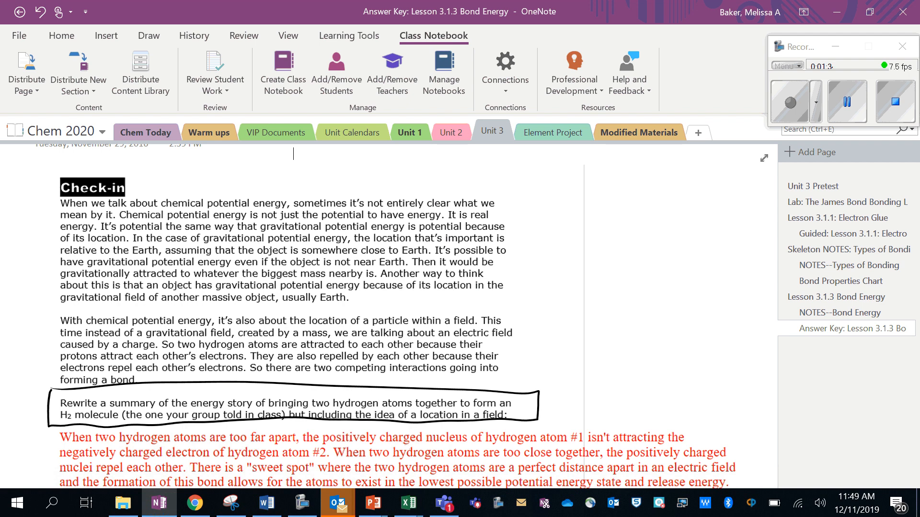
scroll(down, 3)
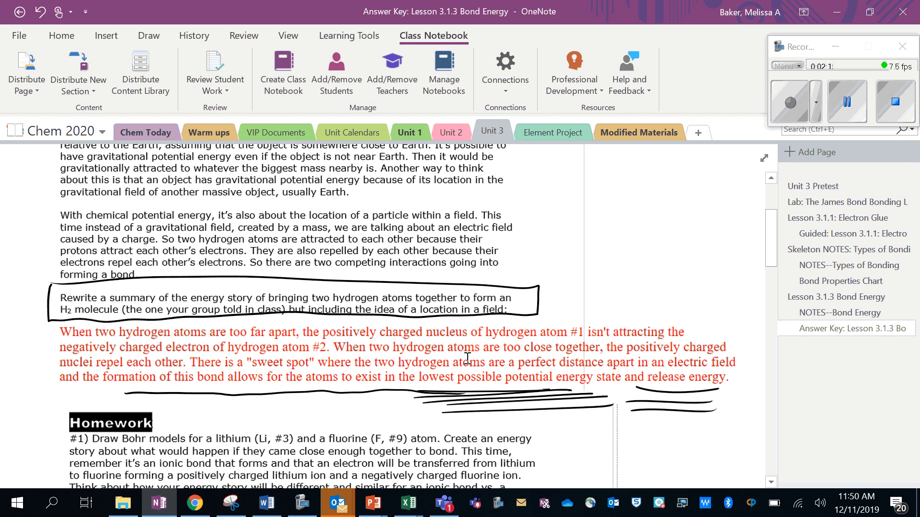
Step: Scroll through Homework #1's lithium and fluorine Bohr models to the underlined ionic-bond explanation
scroll(down, 3)
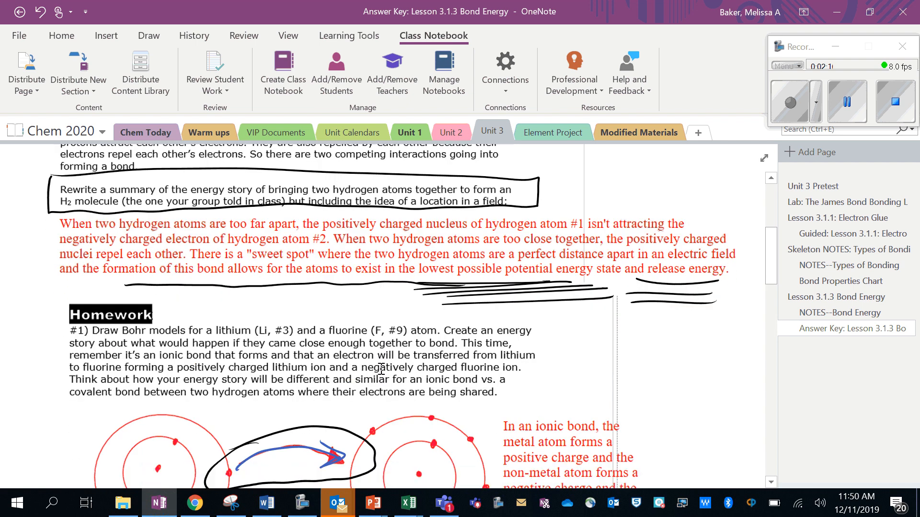
scroll(down, 3)
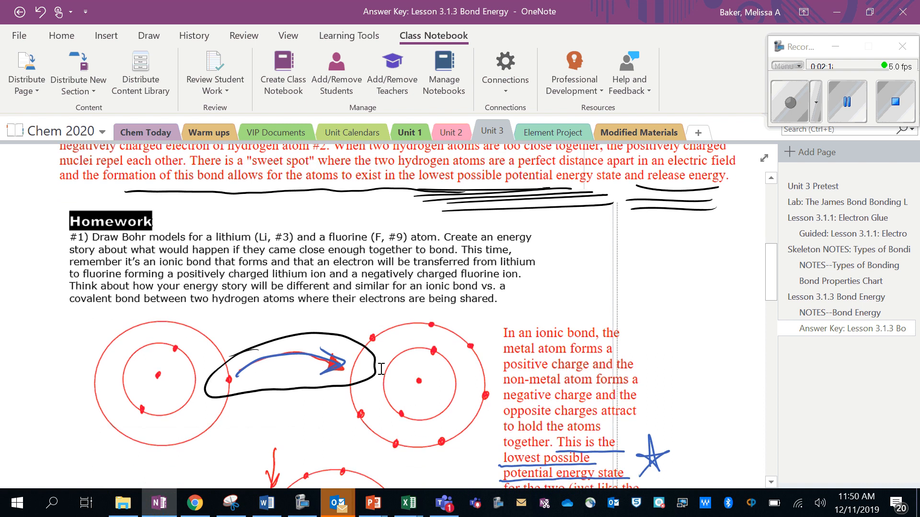
scroll(down, 3)
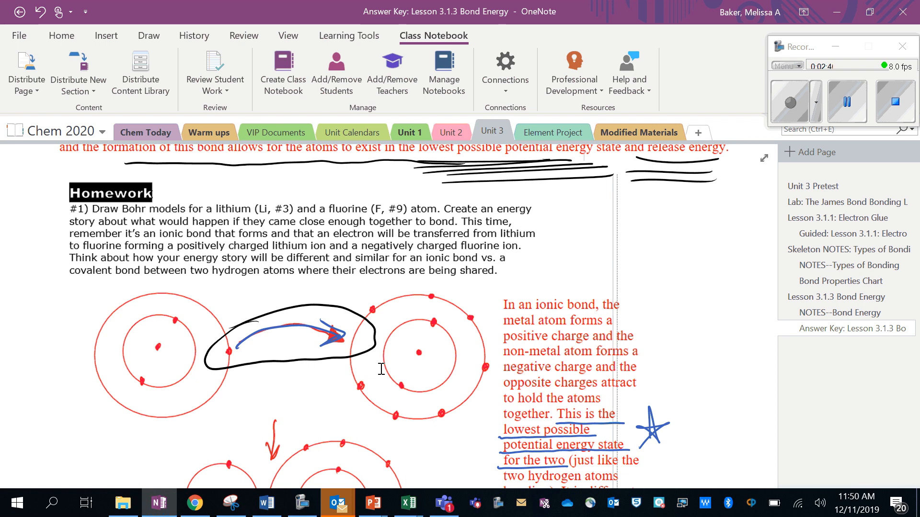
scroll(down, 3)
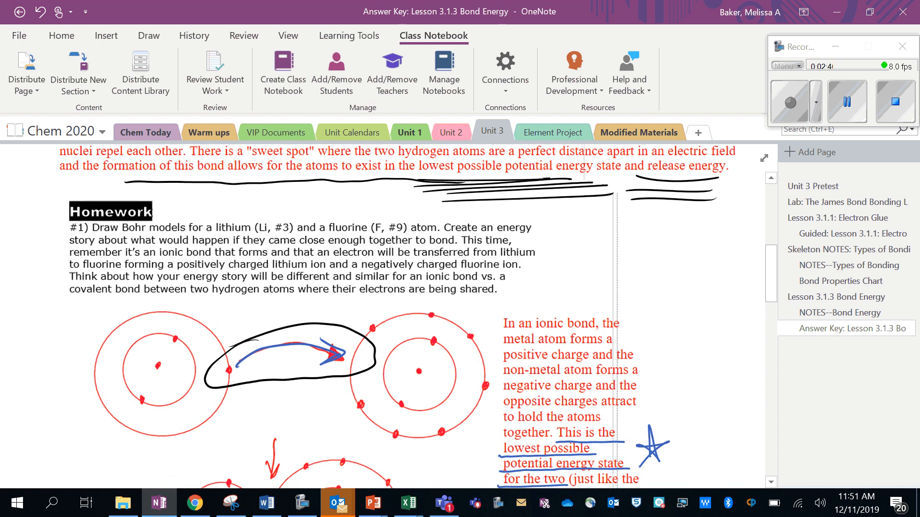
scroll(down, 3)
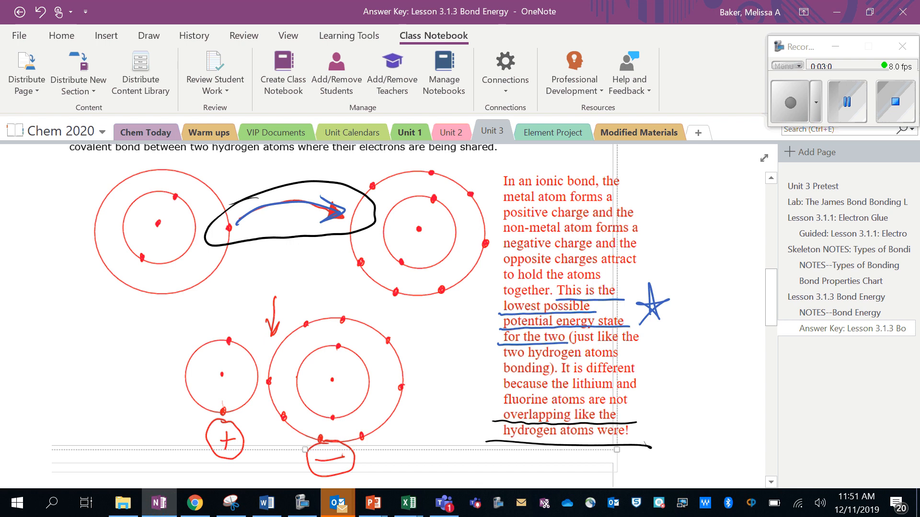
Step: Scroll past the ion drawings to question #2's burn answer and the start of question #3
scroll(down, 3)
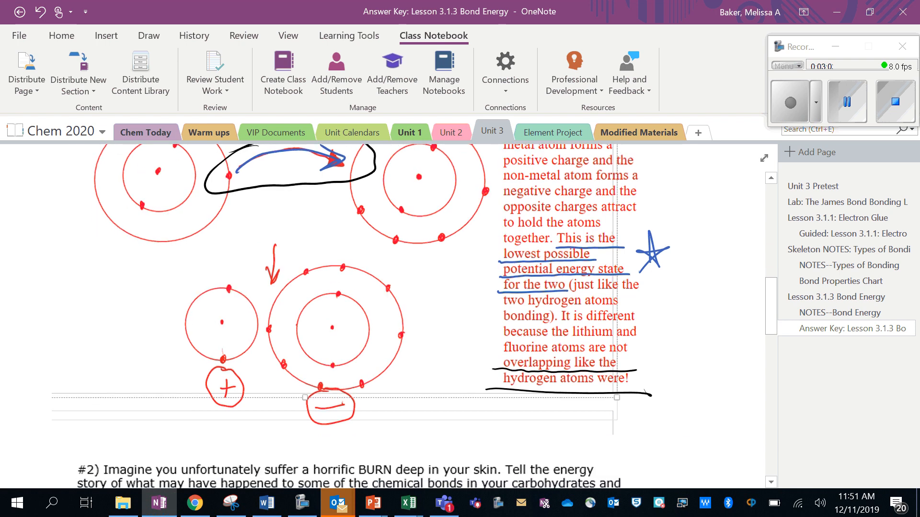
scroll(down, 3)
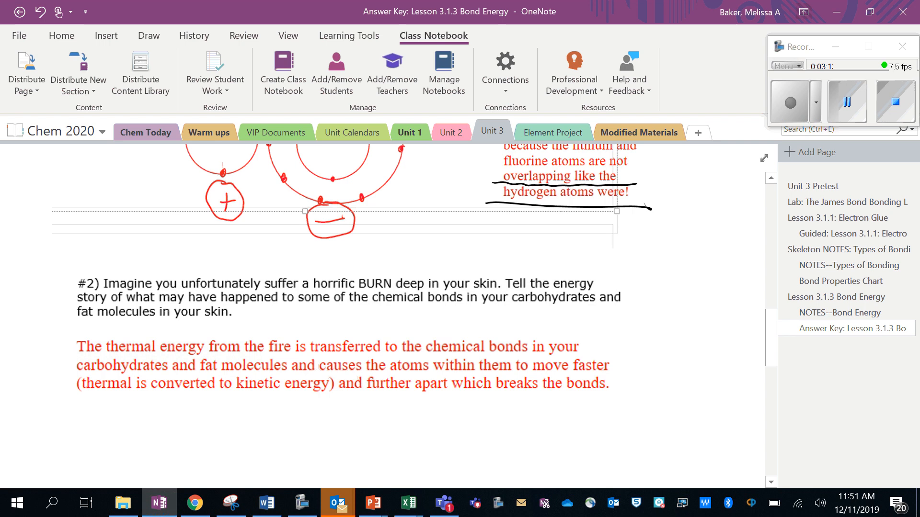
scroll(down, 3)
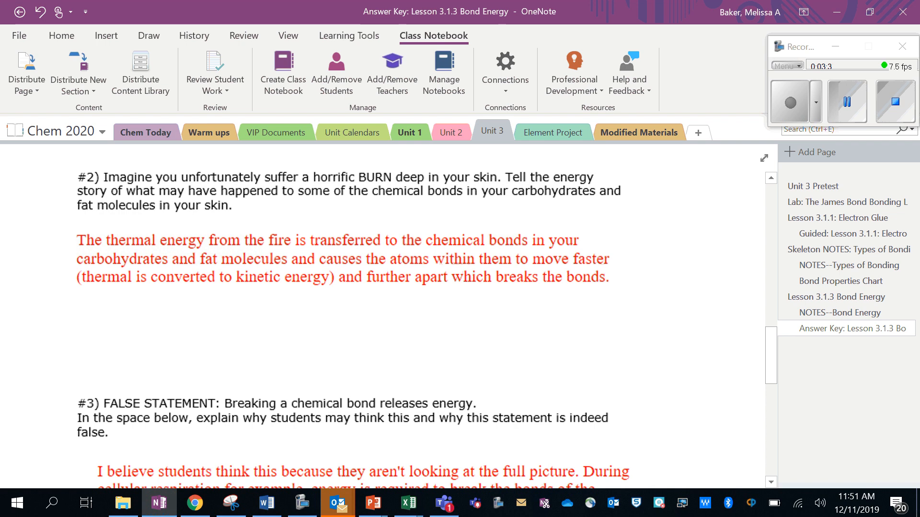
Step: Scroll past question #3's answer to the potential energy versus time diagram
scroll(down, 3)
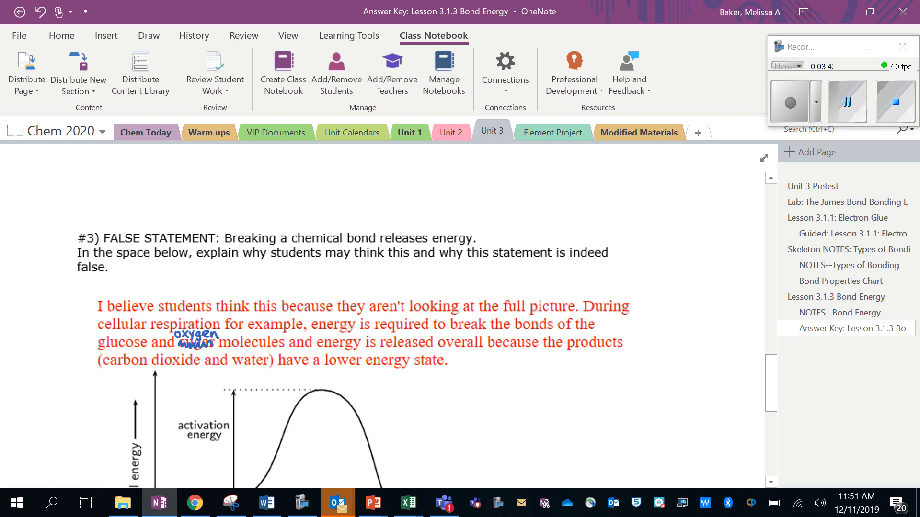
scroll(down, 3)
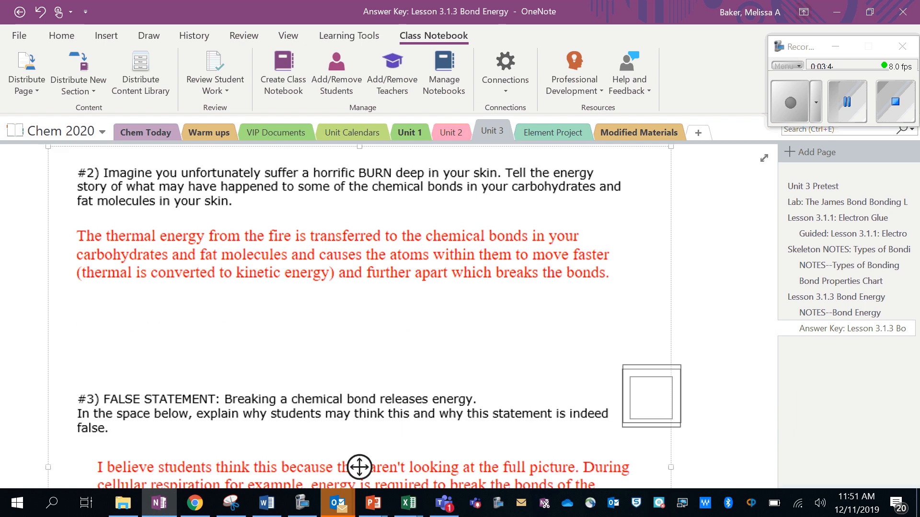
scroll(down, 3)
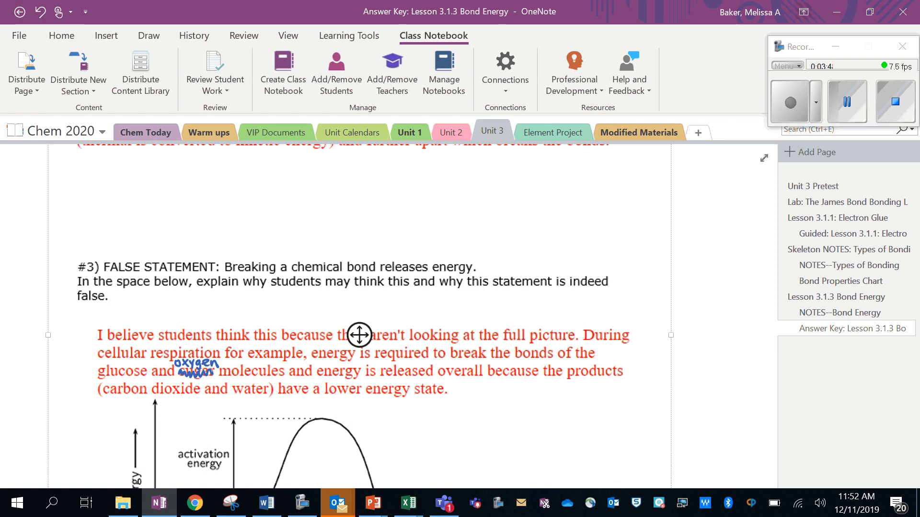
scroll(down, 3)
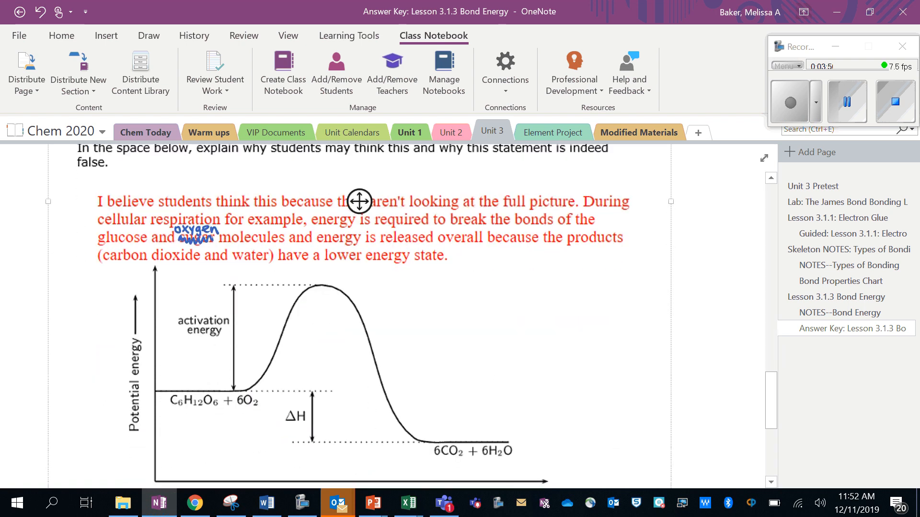
scroll(down, 3)
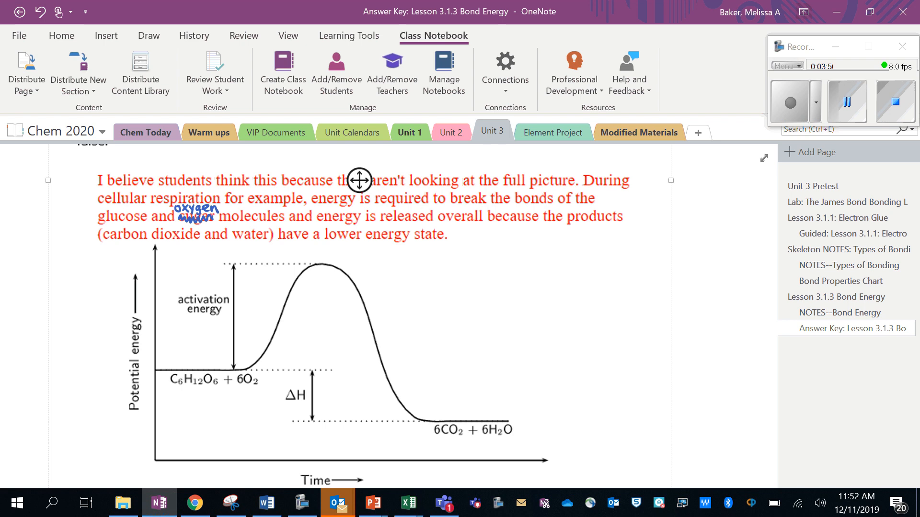
right_click(359, 180)
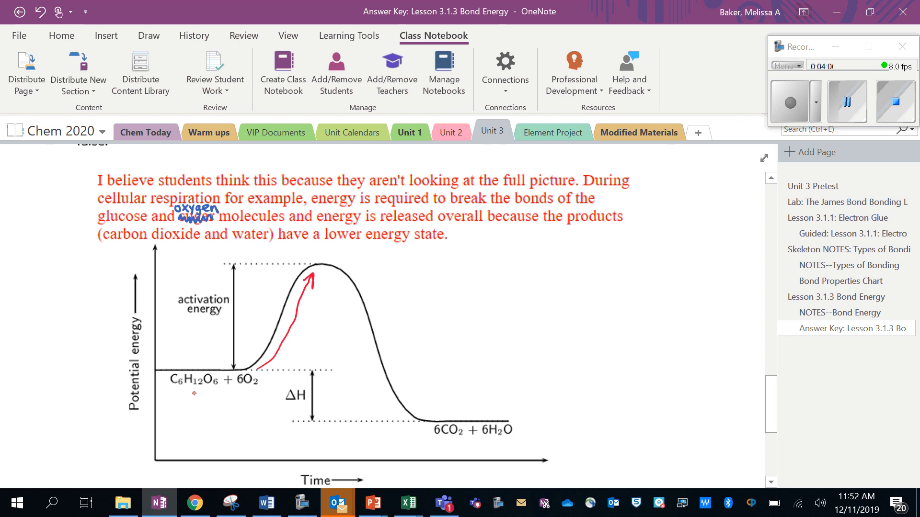
Step: Ink a red arrow down the falling curve and underline C6H12O6 + 6O2 and 6CO2 + 6H2O
drag(170, 390, 220, 387)
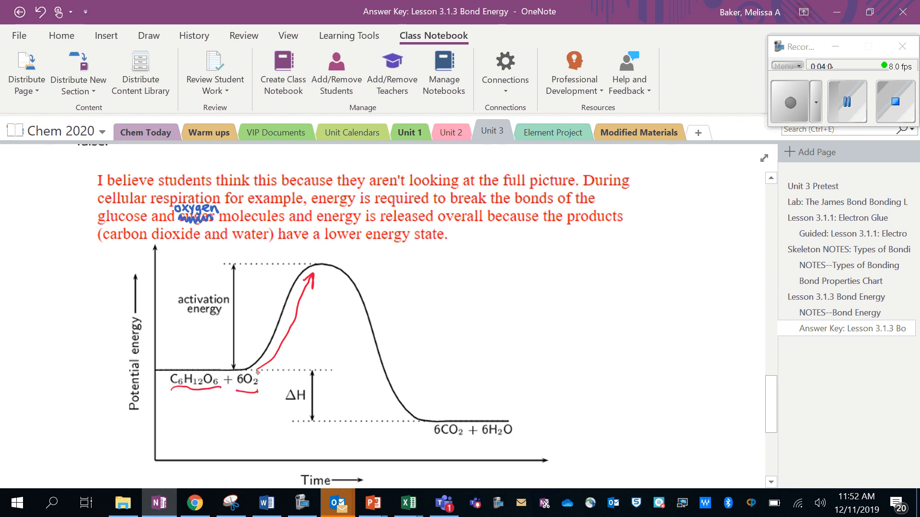
drag(351, 271, 426, 408)
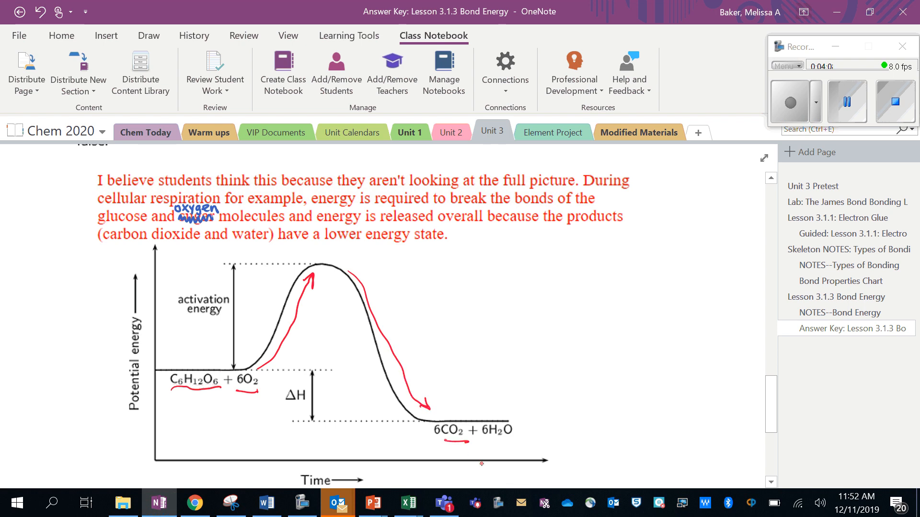
drag(490, 441, 517, 444)
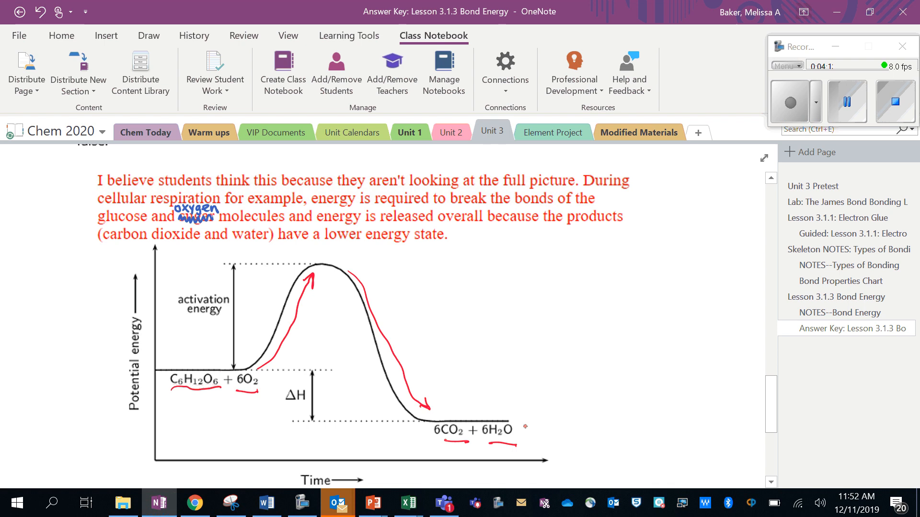
scroll(down, 3)
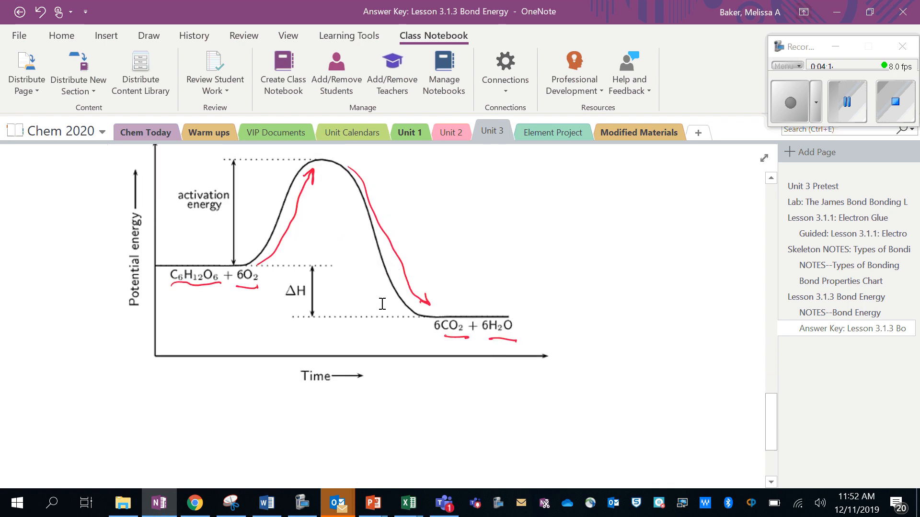